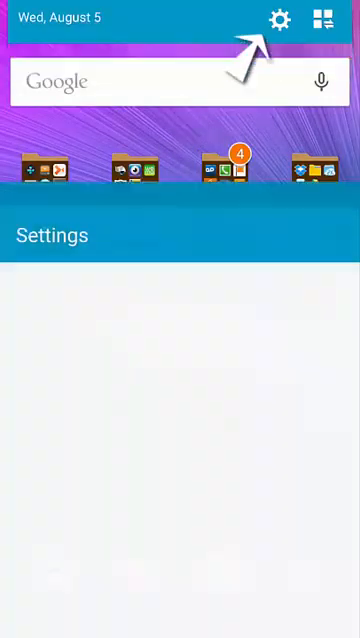
# Open Settings and enable Multi window from the Device section
pyautogui.click(283, 21)
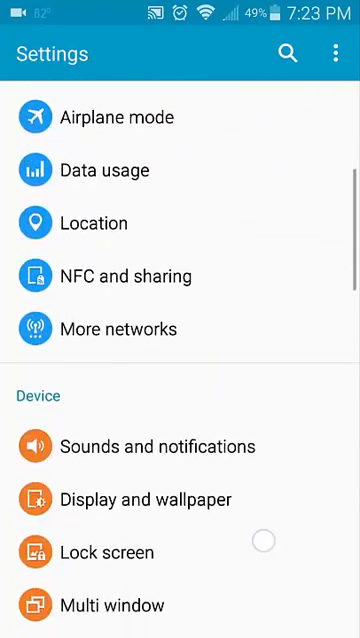
pyautogui.scroll(-3)
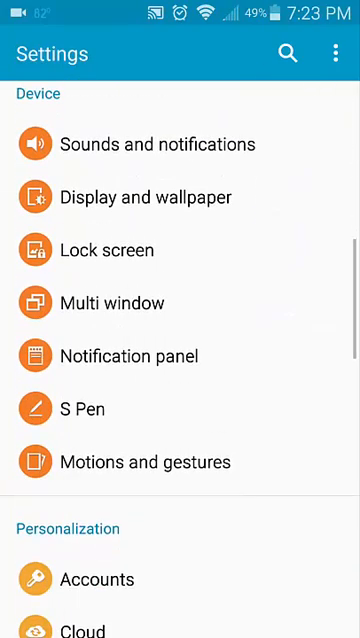
pyautogui.click(113, 303)
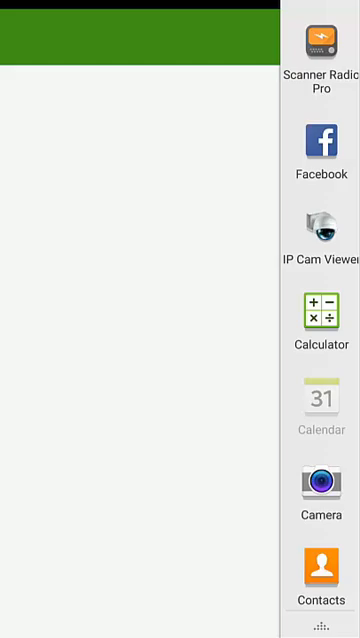
# Launch Calendar full screen showing August 2015 beside the multi-window tray
pyautogui.click(320, 403)
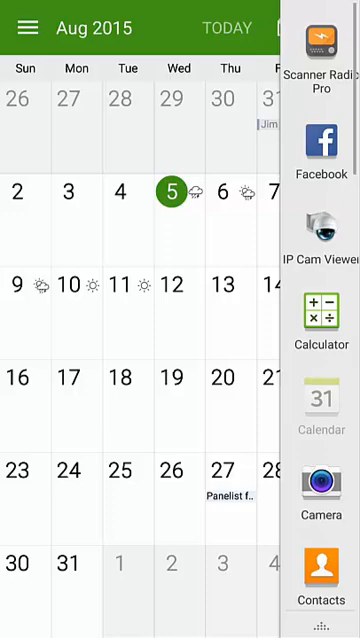
# Place My Files below Calendar, then open and close Calendar's calendars list
pyautogui.scroll(-3)
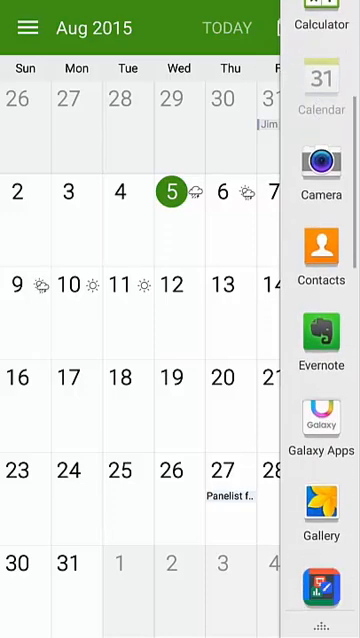
pyautogui.scroll(-3)
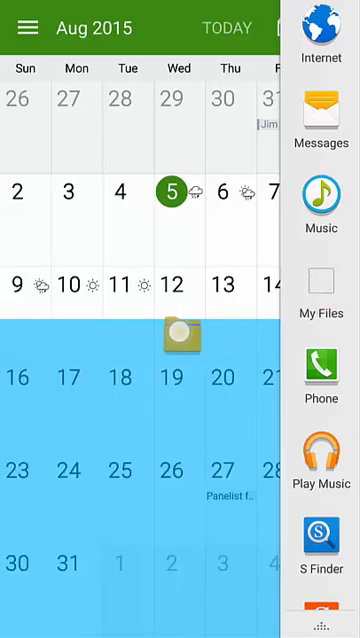
pyautogui.click(320, 290)
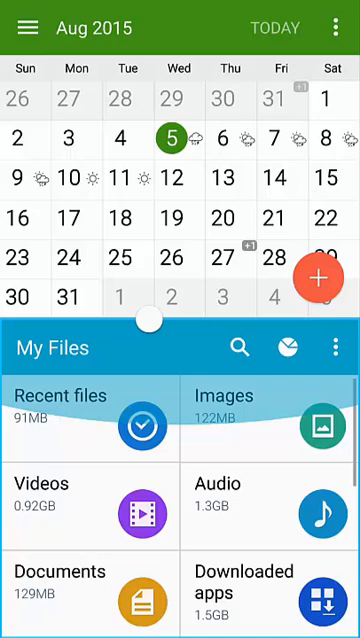
pyautogui.click(337, 26)
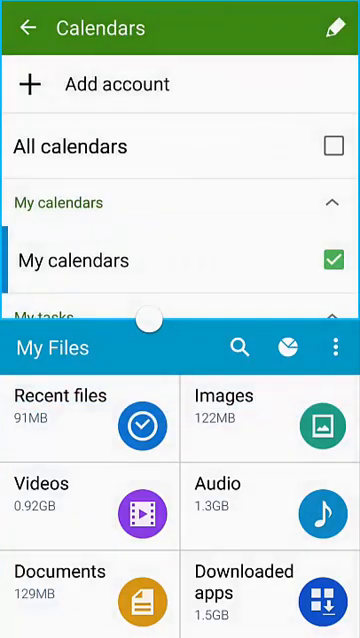
pyautogui.click(28, 29)
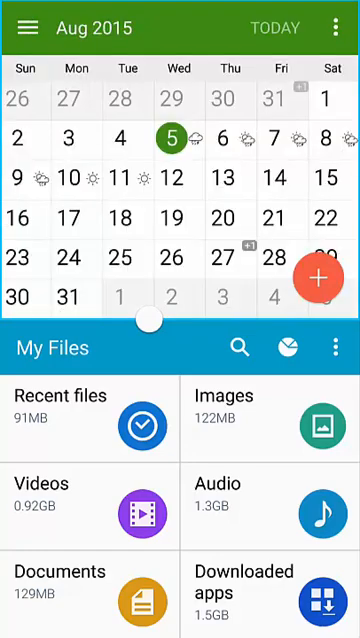
# Open the split-window options to switch both apps to pop-up view
pyautogui.click(336, 27)
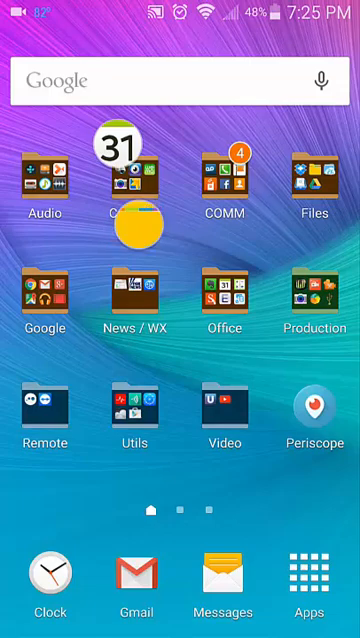
# Swipe to the third home page, keeping the minimized app bubbles visible
pyautogui.hscroll(-3)
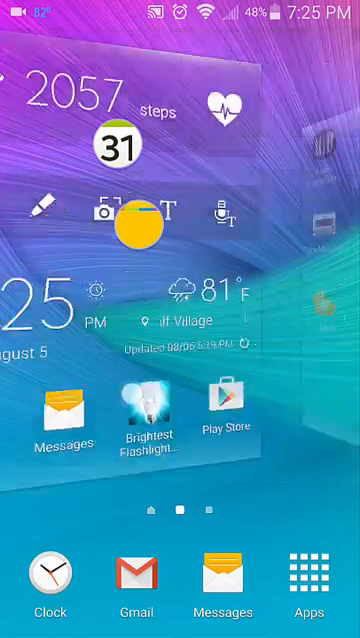
pyautogui.hscroll(-3)
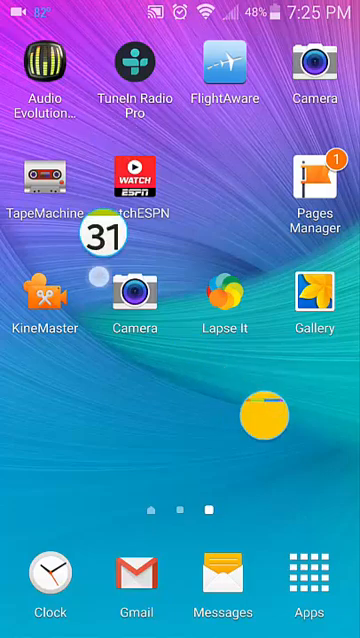
pyautogui.click(97, 215)
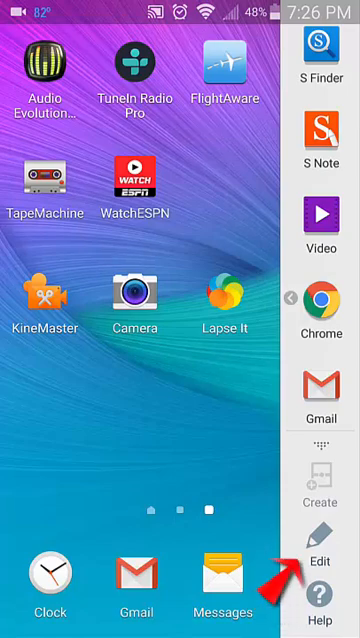
# Tap Edit at the bottom of the multi-window app tray
pyautogui.click(322, 565)
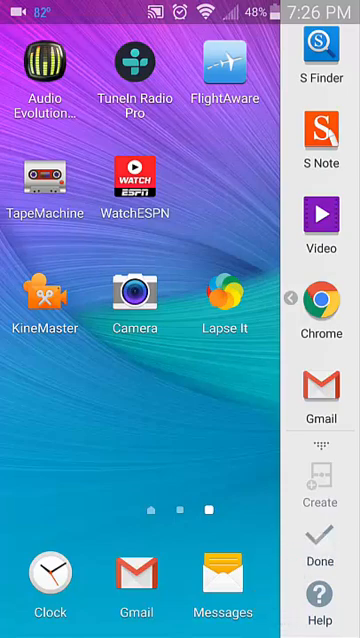